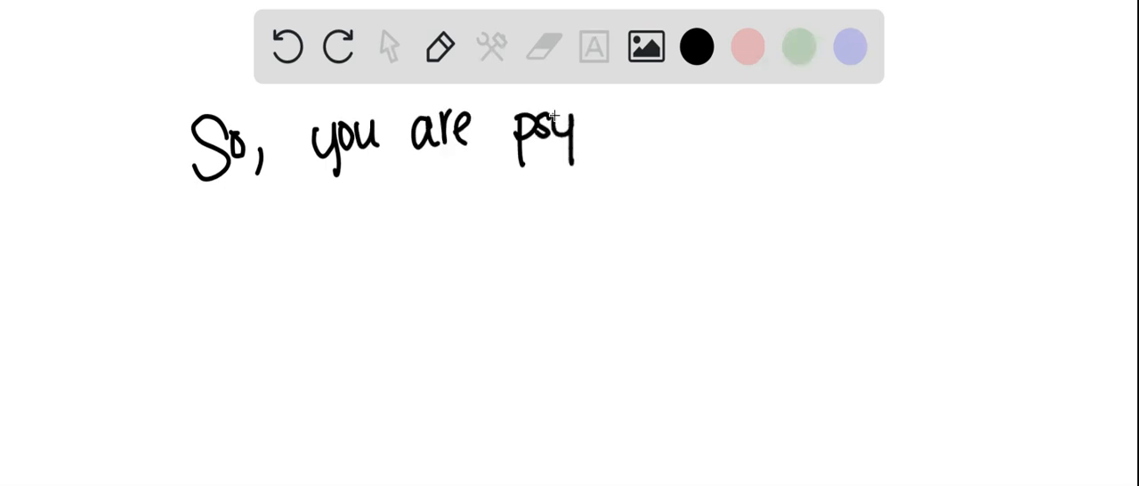
- Handwrite 'So, you are psyx student.' in black, then a dash and question marks starting the next line
{"action": "left_click_drag", "start_coordinate": [579, 139], "coordinate": [711, 139]}
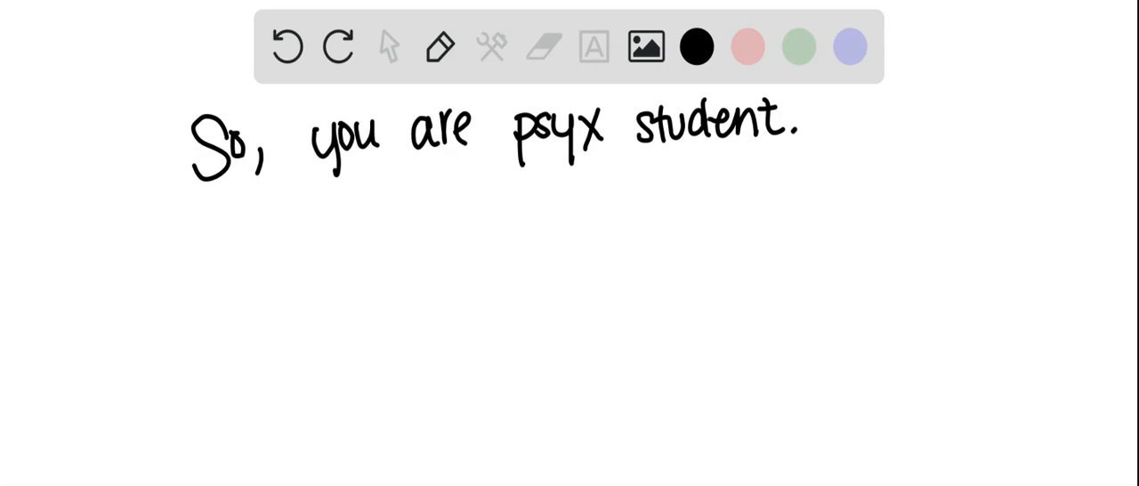
{"action": "left_click_drag", "start_coordinate": [258, 248], "coordinate": [302, 239]}
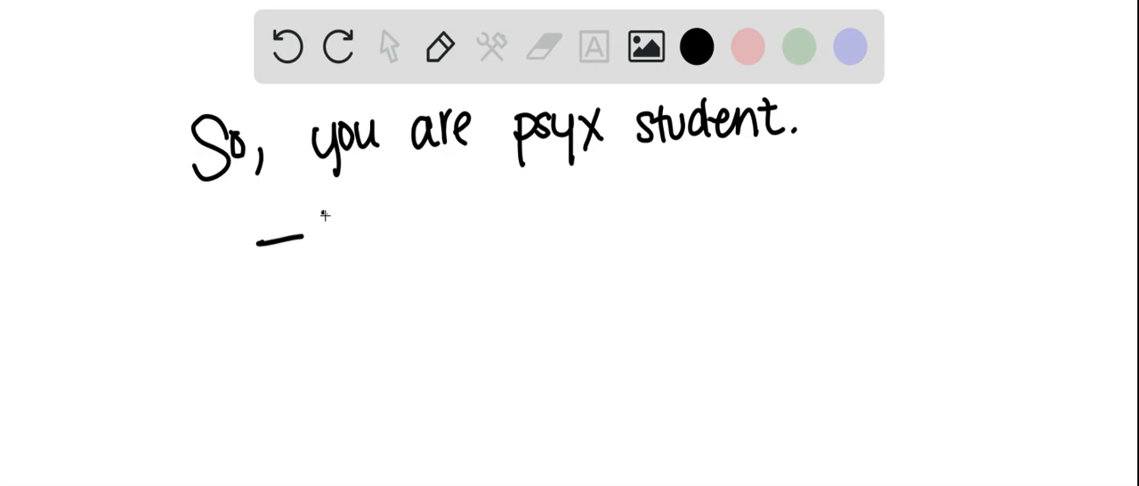
{"action": "left_click_drag", "start_coordinate": [320, 205], "coordinate": [383, 263]}
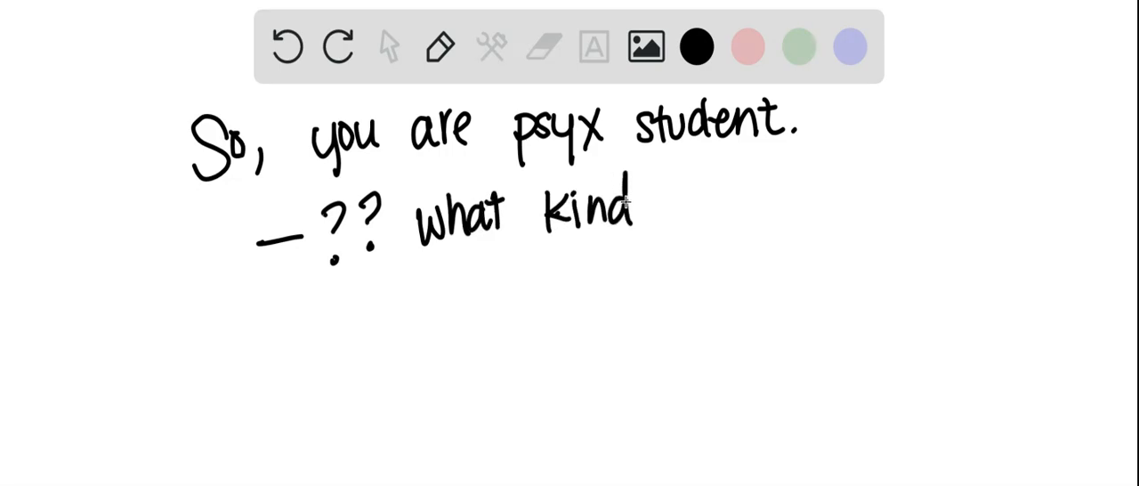
- Finish the question 'what kind of skills do I get??' across two lines
{"action": "left_click_drag", "start_coordinate": [658, 205], "coordinate": [800, 210]}
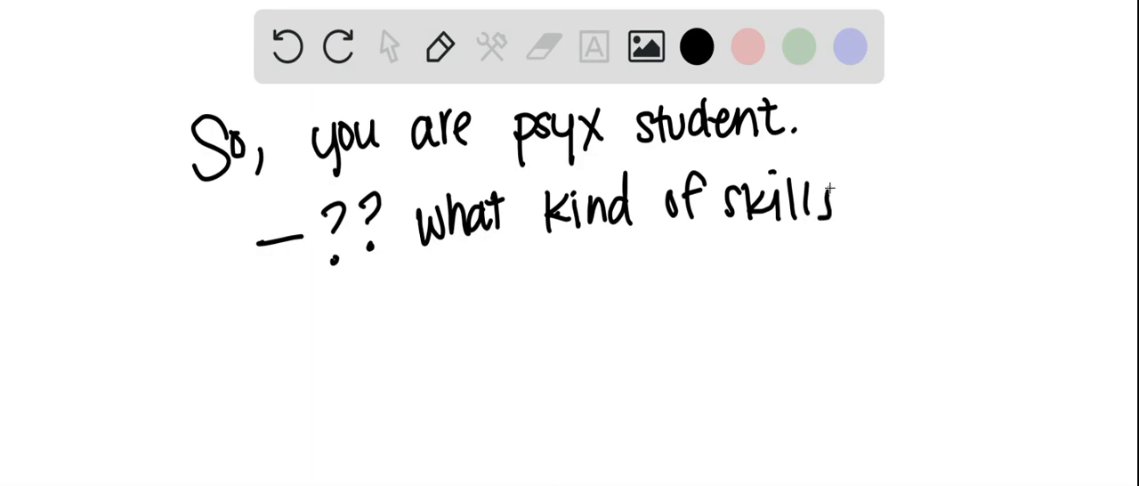
{"action": "left_click_drag", "start_coordinate": [449, 275], "coordinate": [543, 276]}
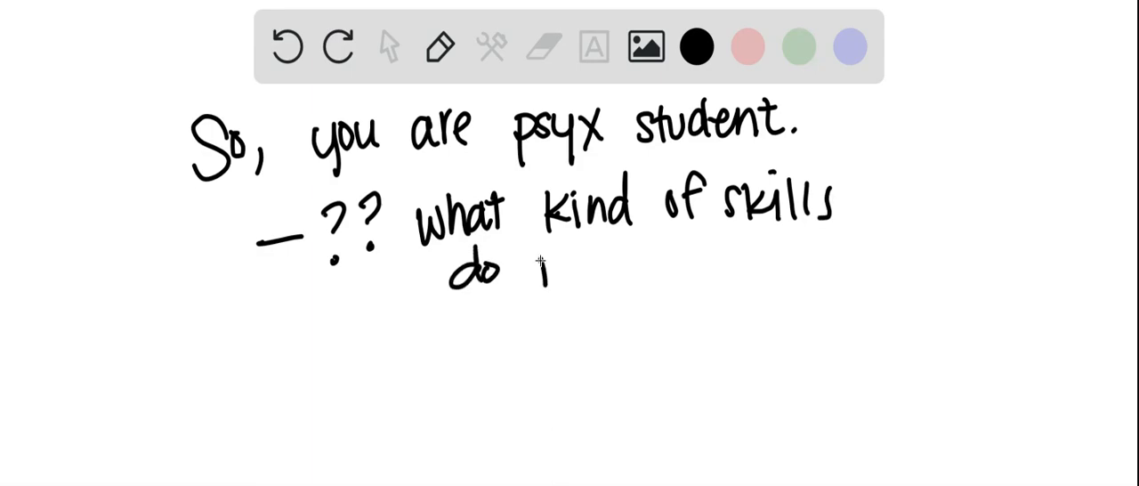
{"action": "left_click_drag", "start_coordinate": [552, 276], "coordinate": [702, 276]}
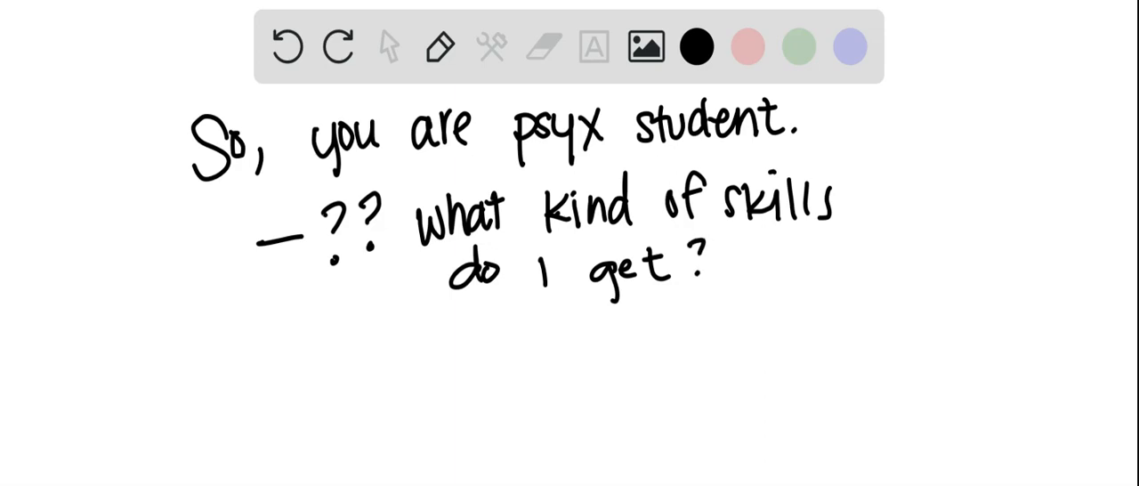
{"action": "left_click_drag", "start_coordinate": [711, 263], "coordinate": [733, 275]}
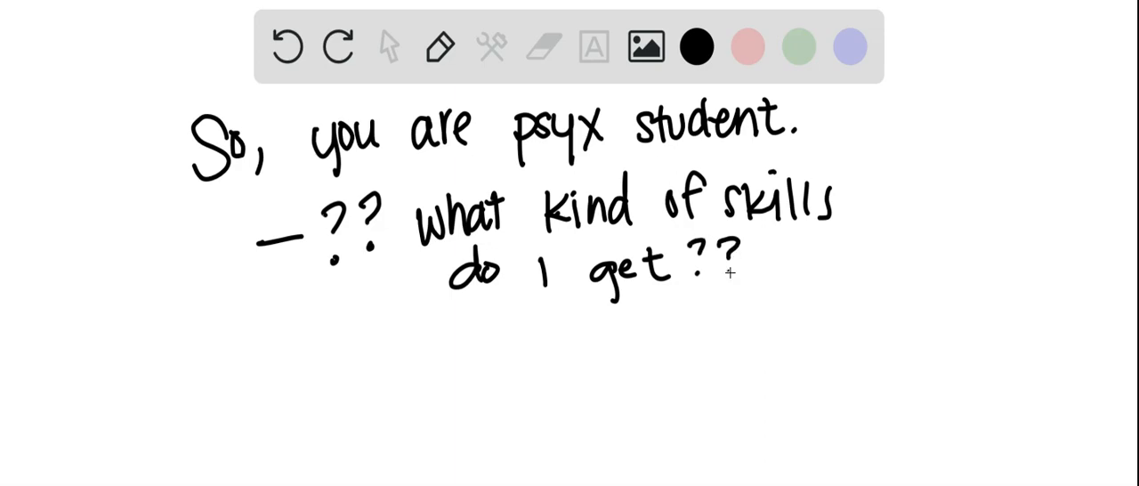
- Write 'In → NO!' in red with a smiley face beside it
{"action": "left_click", "coordinate": [747, 48]}
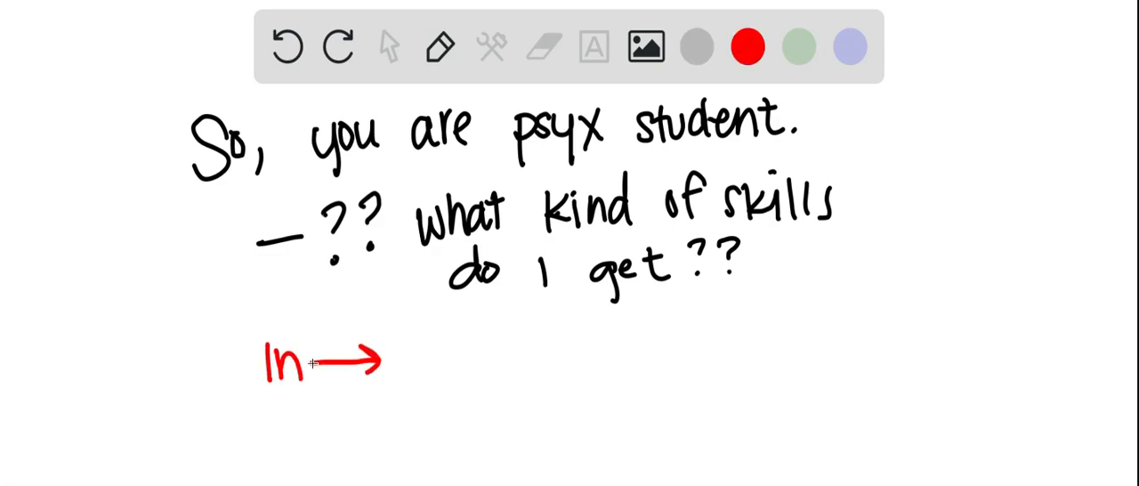
{"action": "type", "text": "NO!"}
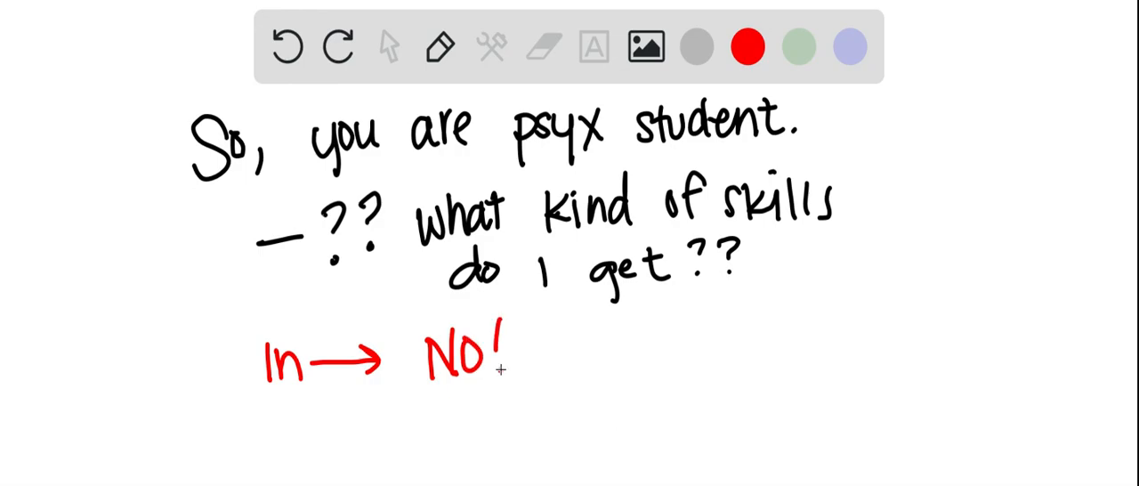
{"action": "left_click_drag", "start_coordinate": [552, 329], "coordinate": [605, 364]}
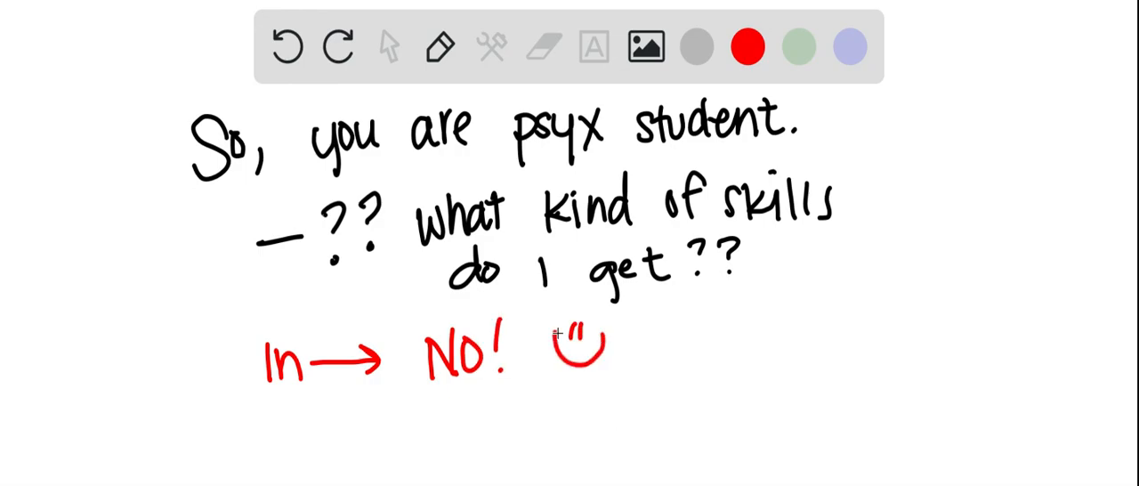
- Write 'Out → ??' in green below the red line
{"action": "left_click", "coordinate": [797, 46]}
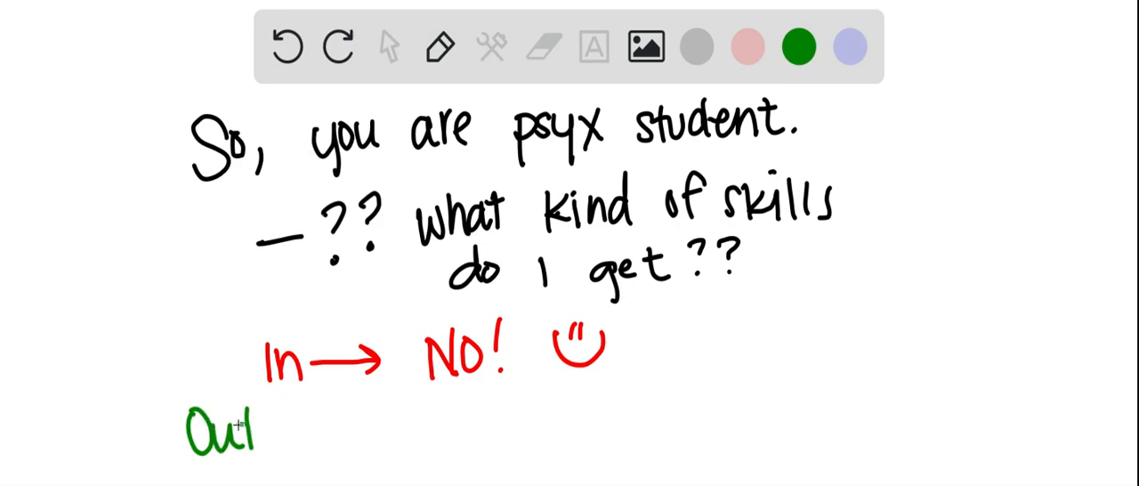
{"action": "left_click_drag", "start_coordinate": [275, 436], "coordinate": [377, 436]}
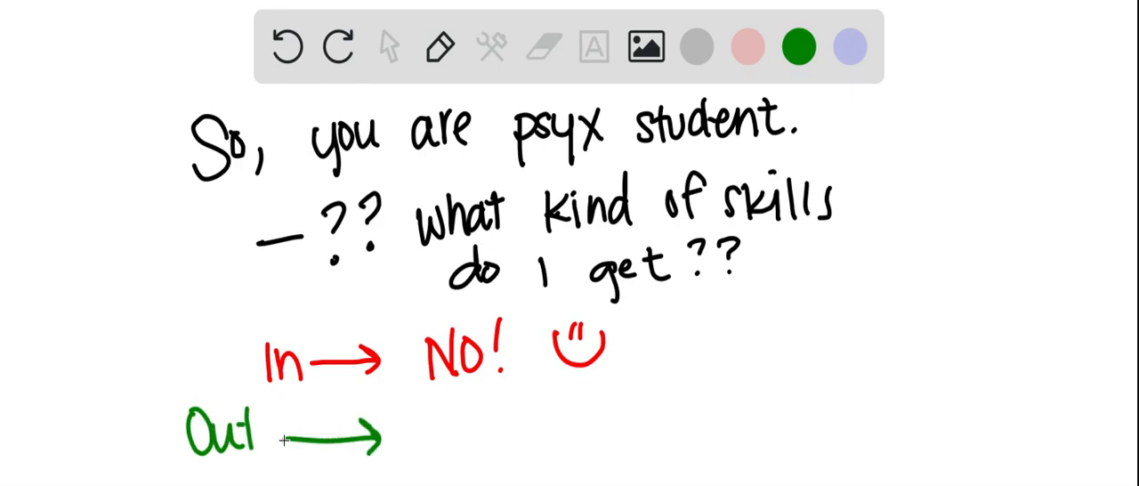
{"action": "type", "text": "??"}
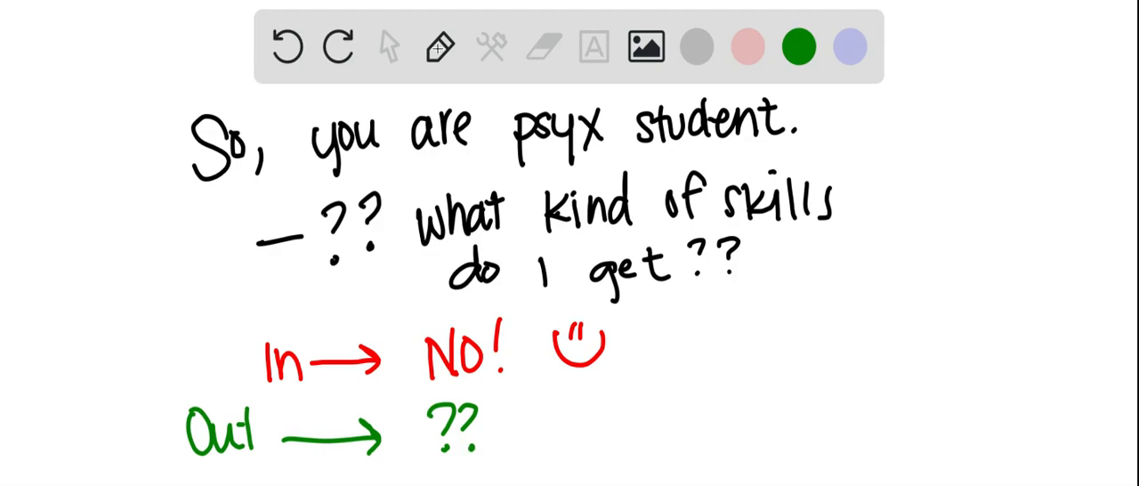
- Switch the ink back to black for the new 'Skills?:' list
{"action": "left_click", "coordinate": [544, 46]}
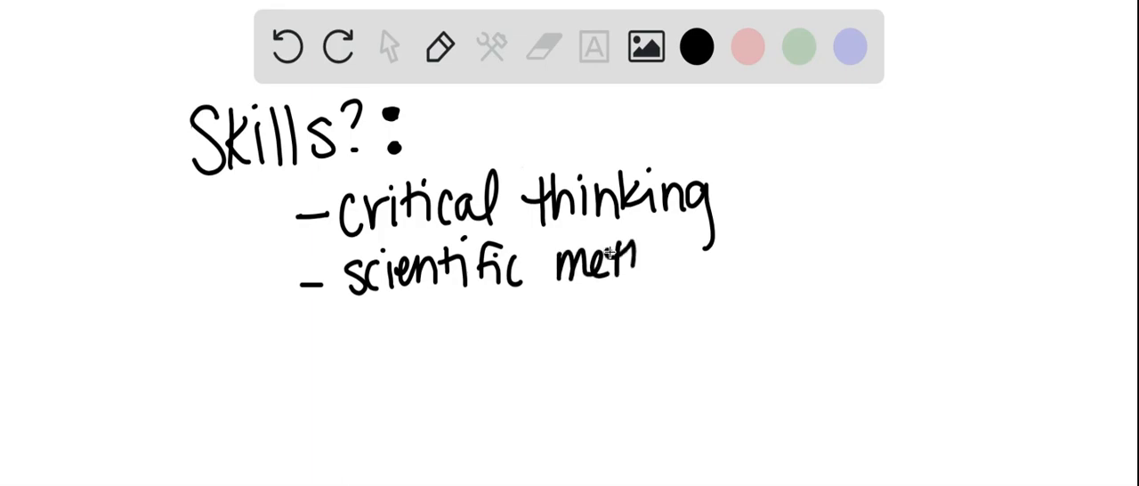
- Draw the red curved arrow linking 'scientific method' to 'critical thinking', then return to black ink
{"action": "left_click", "coordinate": [747, 46]}
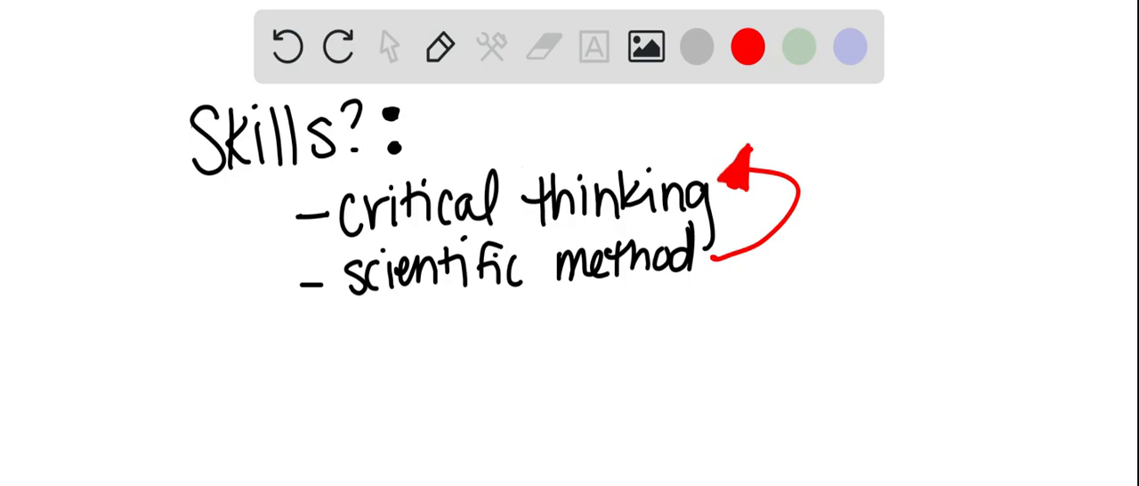
{"action": "left_click", "coordinate": [697, 48]}
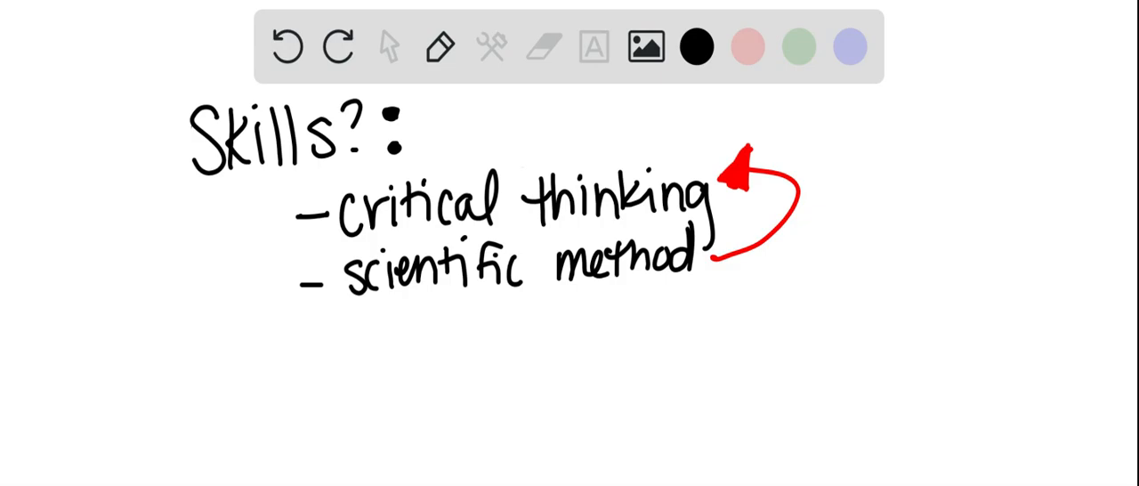
- Handwrite the third bullet 'critical evaluation of resources' in black
{"action": "left_click_drag", "start_coordinate": [306, 352], "coordinate": [336, 352]}
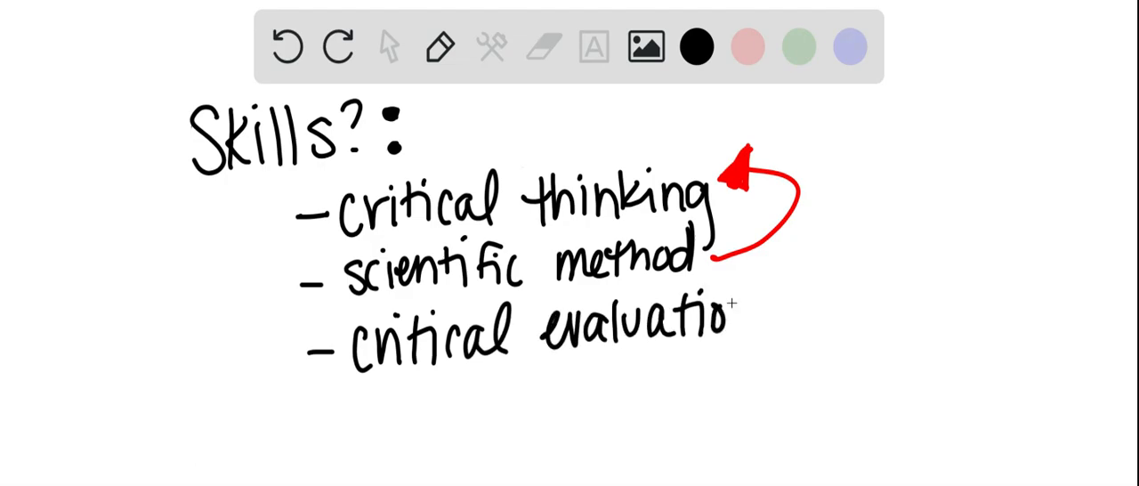
{"action": "type", "text": "of"}
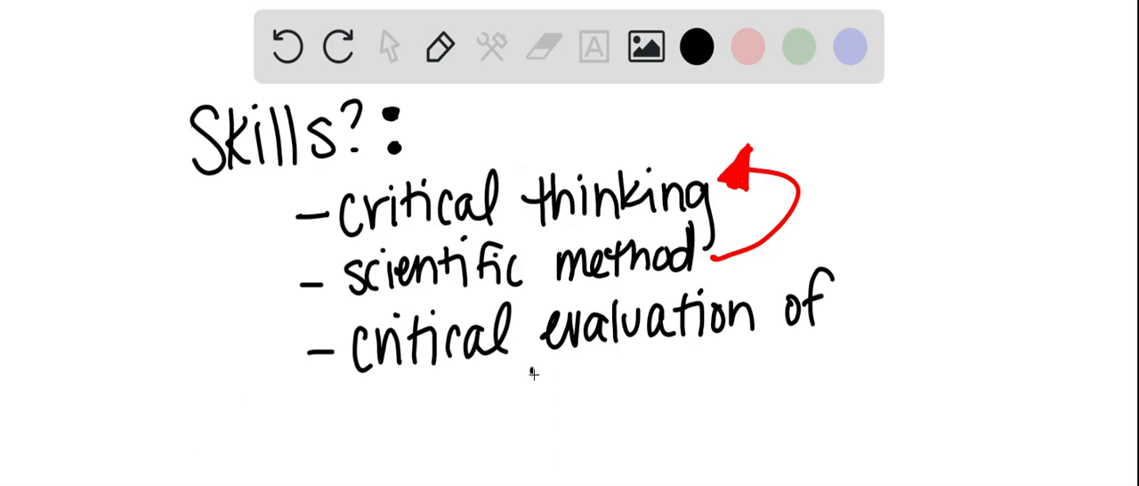
{"action": "type", "text": "resources"}
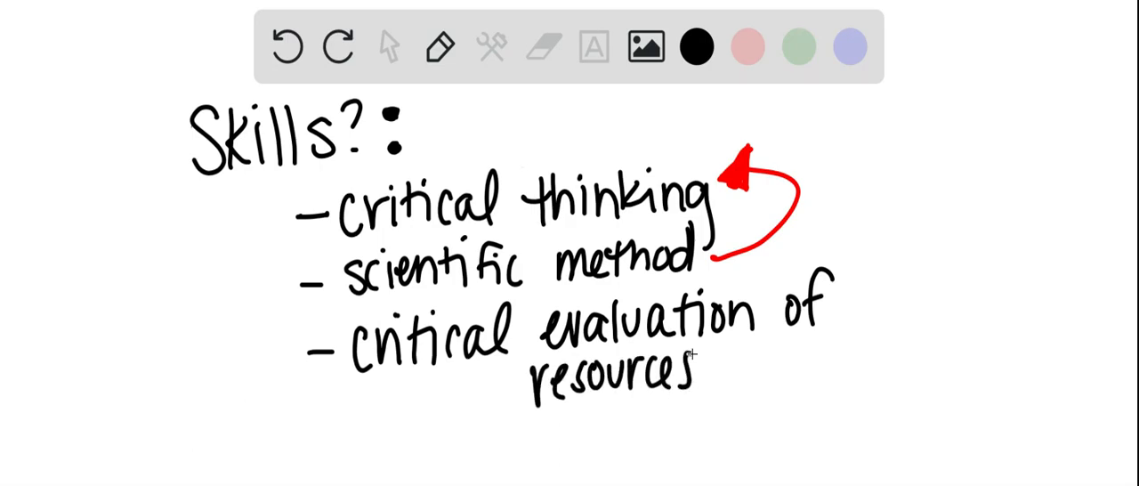
- Circle 'resources' in blue and add a line above the heading
{"action": "left_click", "coordinate": [849, 48]}
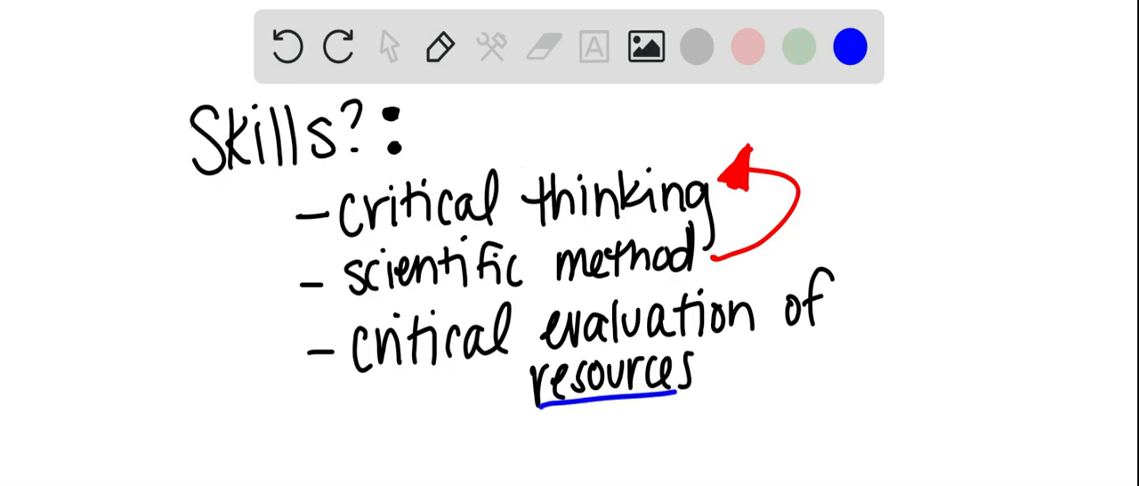
{"action": "left_click_drag", "start_coordinate": [245, 418], "coordinate": [341, 377]}
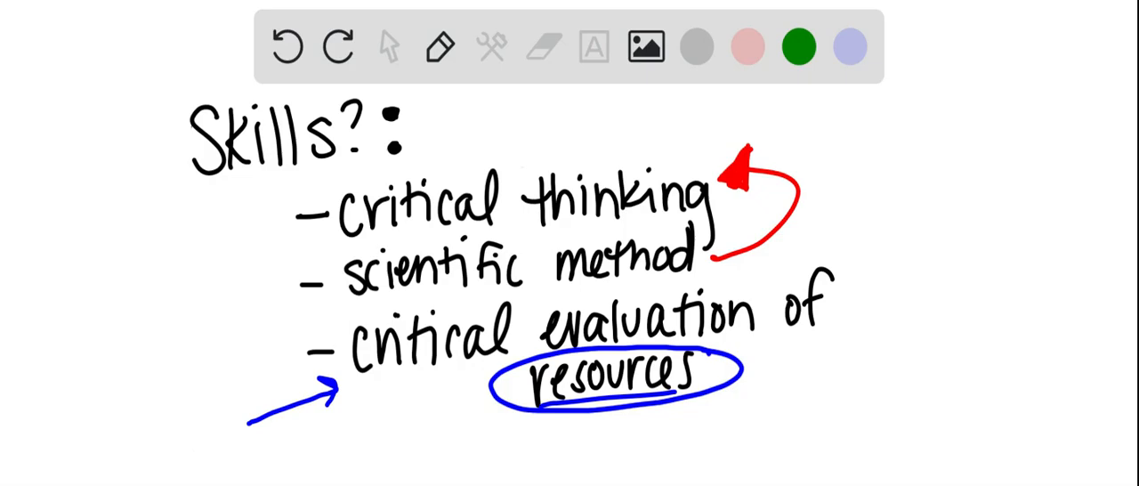
{"action": "left_click_drag", "start_coordinate": [507, 103], "coordinate": [632, 106]}
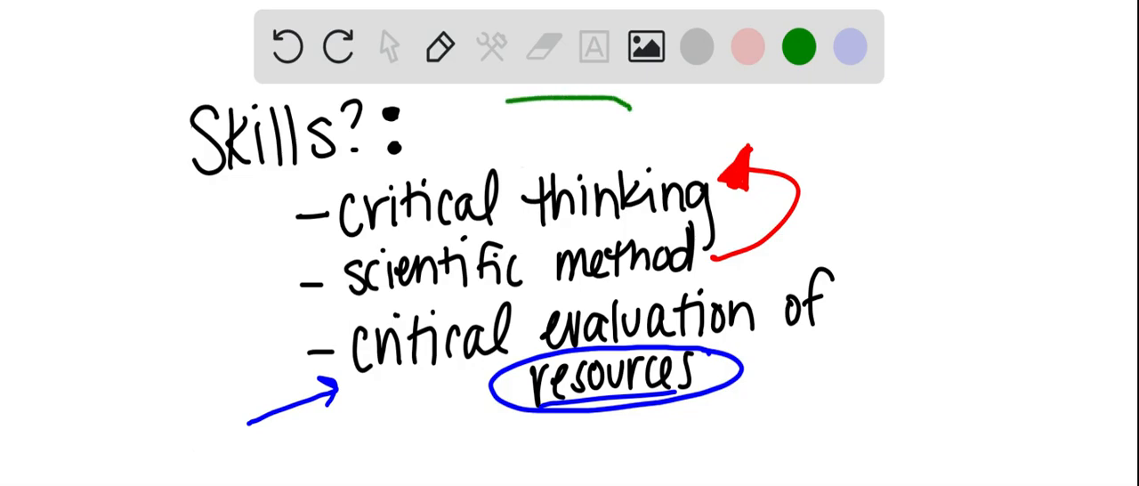